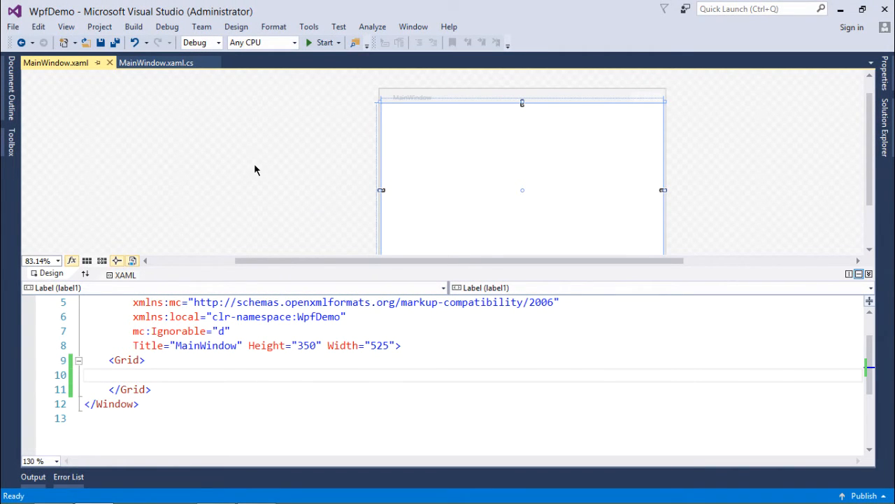
# Drag a Button from the Toolbox onto the window, then move it toward the middle and widen it
pyautogui.click(10, 145)
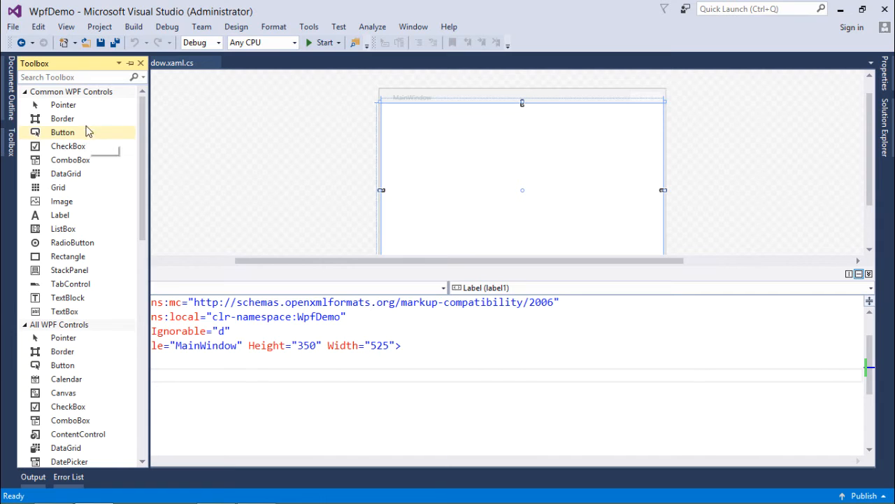
pyautogui.moveTo(62, 133); pyautogui.dragTo(402, 108)
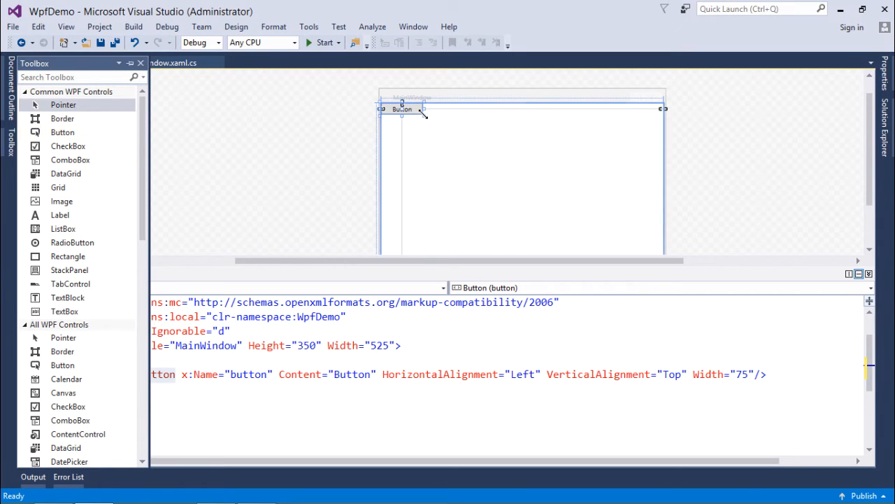
pyautogui.moveTo(402, 108); pyautogui.dragTo(487, 163)
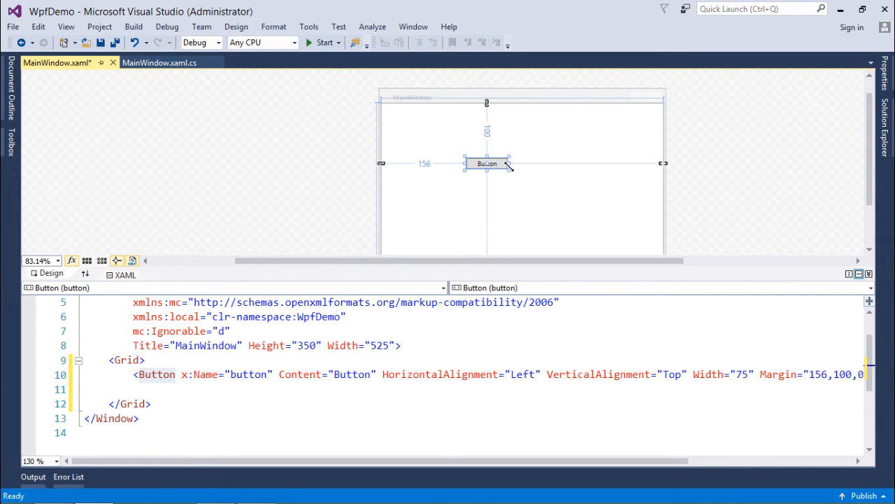
pyautogui.moveTo(486, 164); pyautogui.dragTo(528, 175)
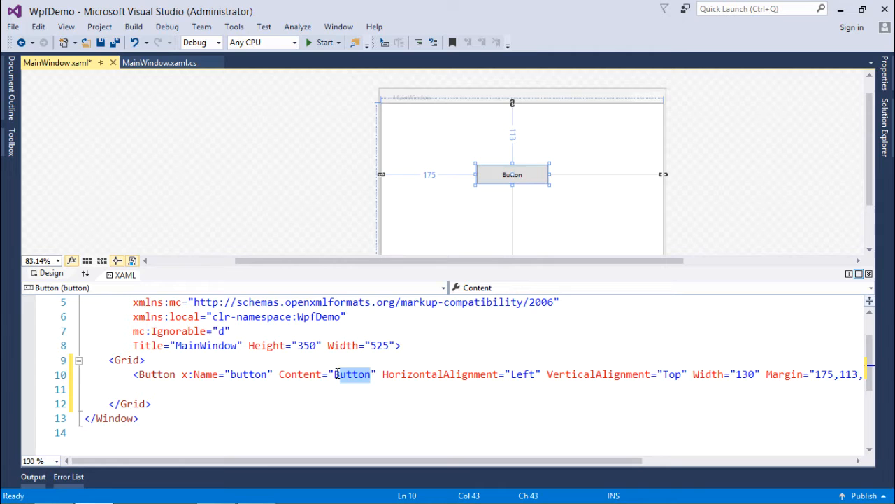
# Caption the button 'Say Hello' and generate its button_Click event handler
pyautogui.write('Say Hell')
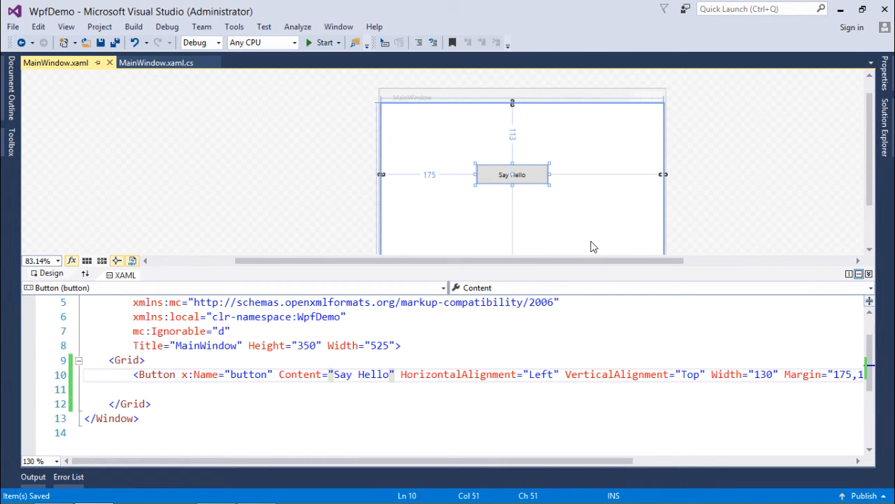
pyautogui.click(512, 174)
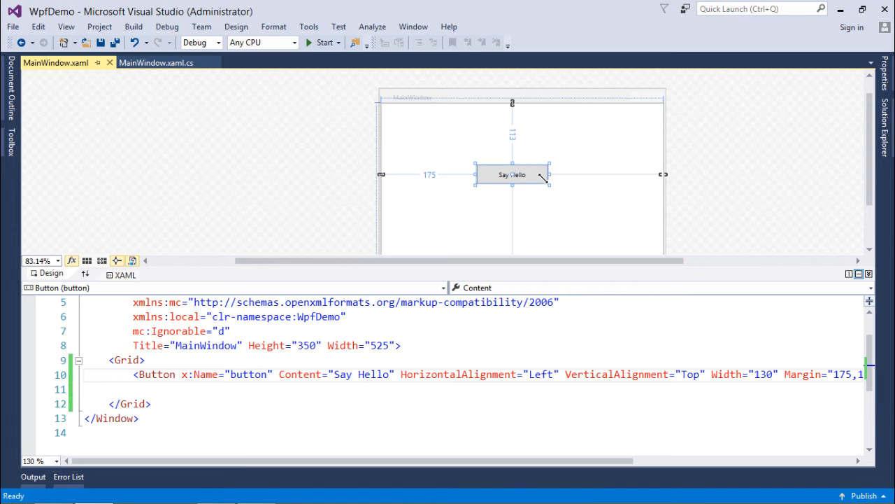
pyautogui.click(557, 233)
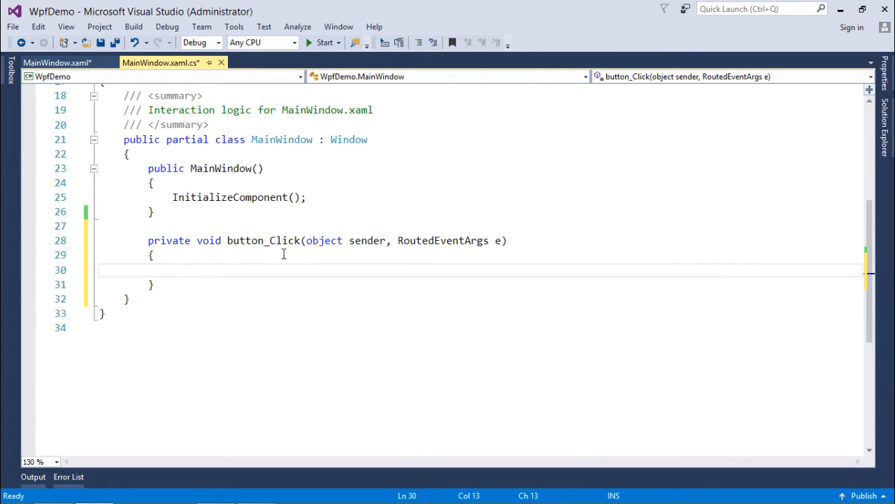
# Make button_Click call MessageBox.Show("Welcome to WPF Application..") and return to MainWindow.xaml
pyautogui.press('ctrl+s')
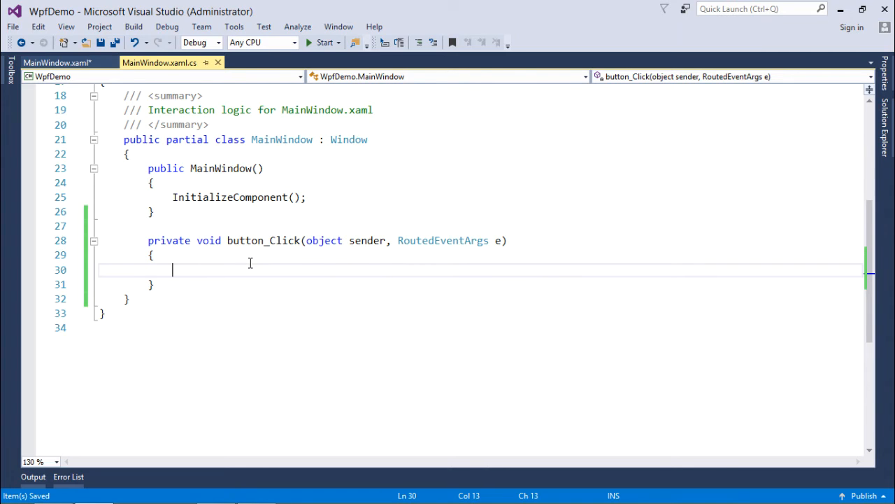
pyautogui.write('M')
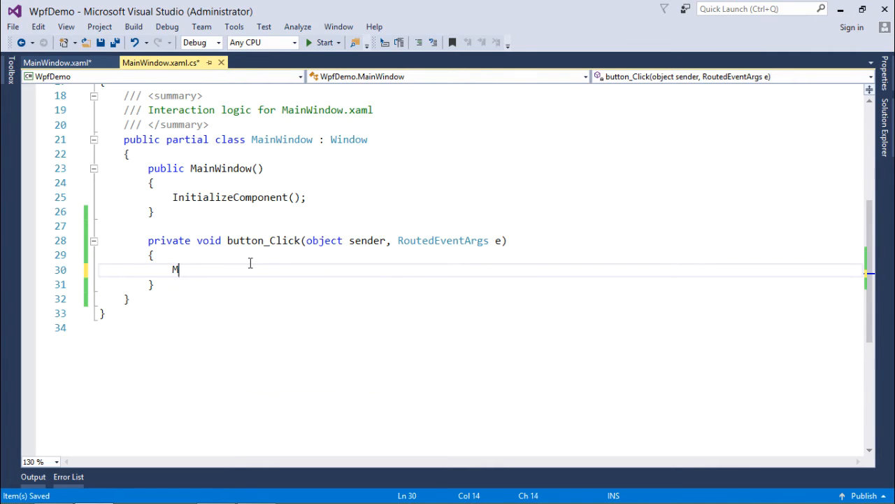
pyautogui.write('essageBox.Show(')
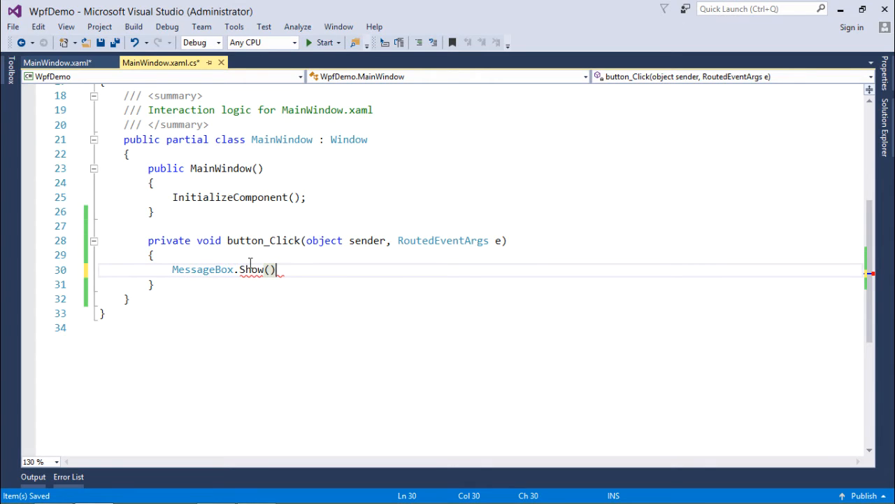
pyautogui.write(';')
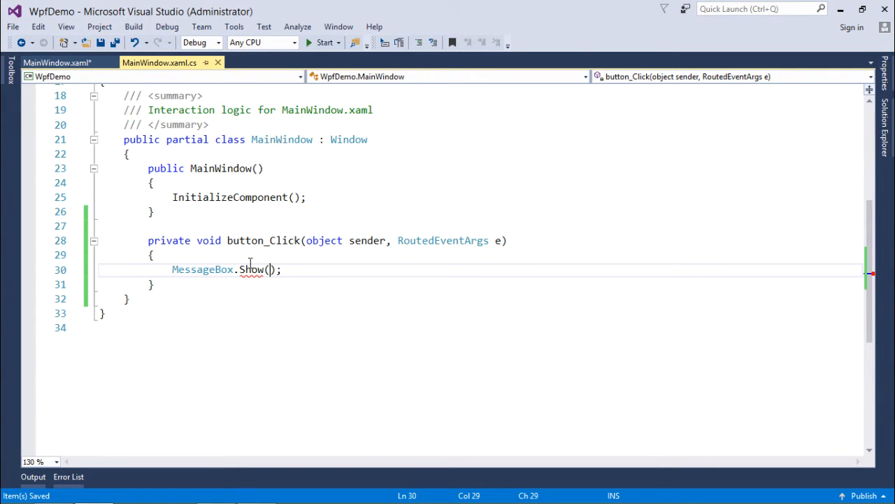
pyautogui.write('""')
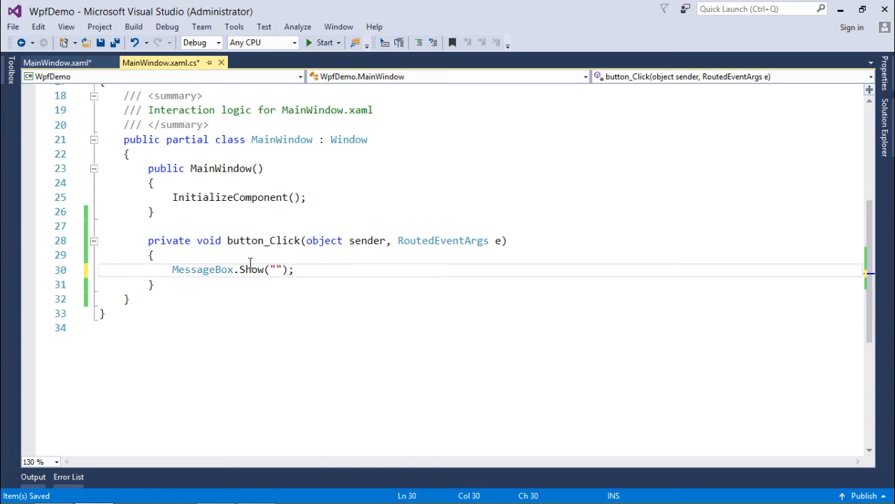
pyautogui.write('Welcome to WP')
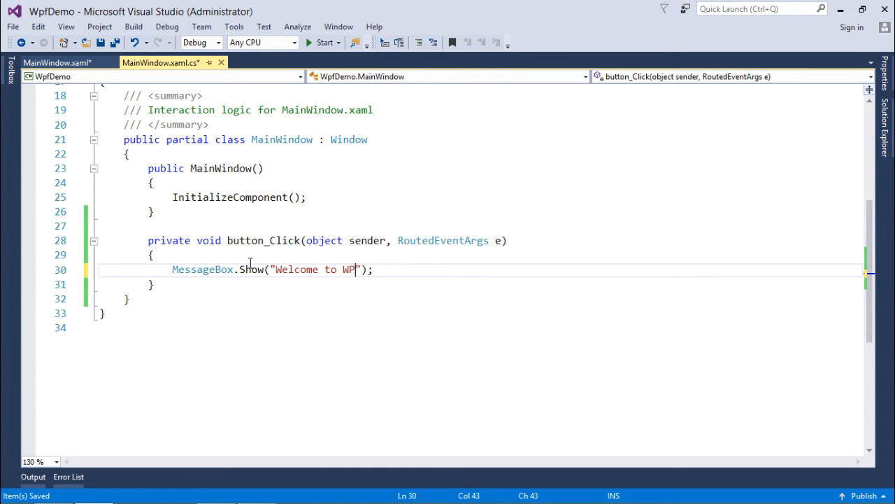
pyautogui.write('Application')
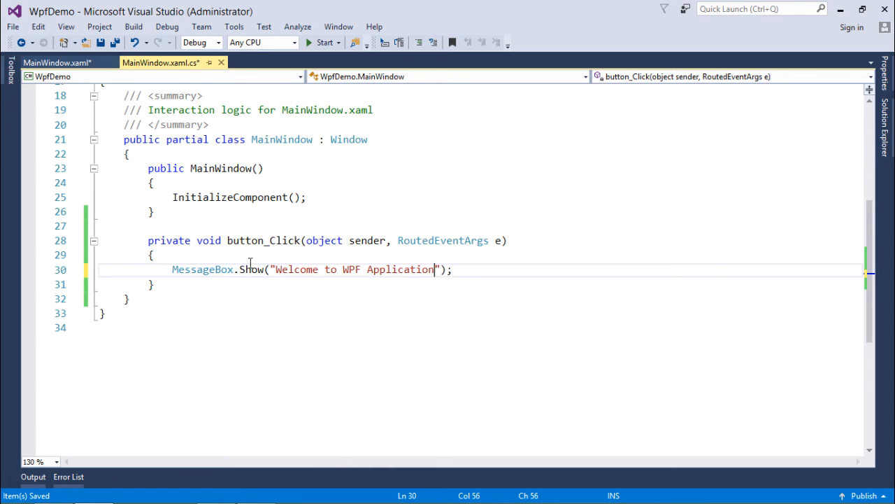
pyautogui.write('..')
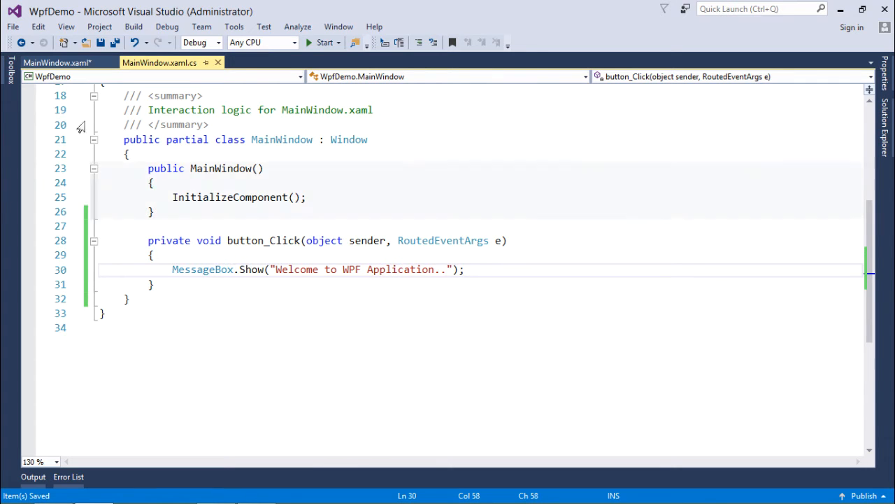
pyautogui.click(56, 62)
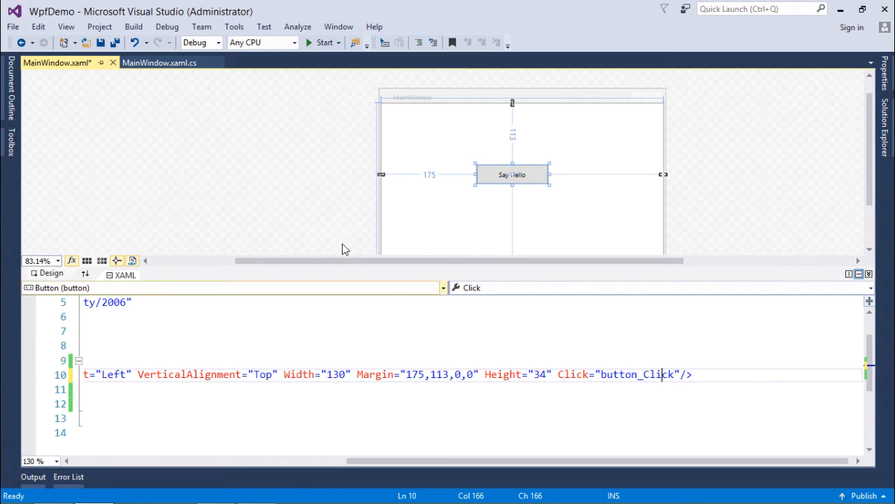
# Bring MainWindow.xaml.cs back into view to review the button_Click message-box code
pyautogui.click(159, 62)
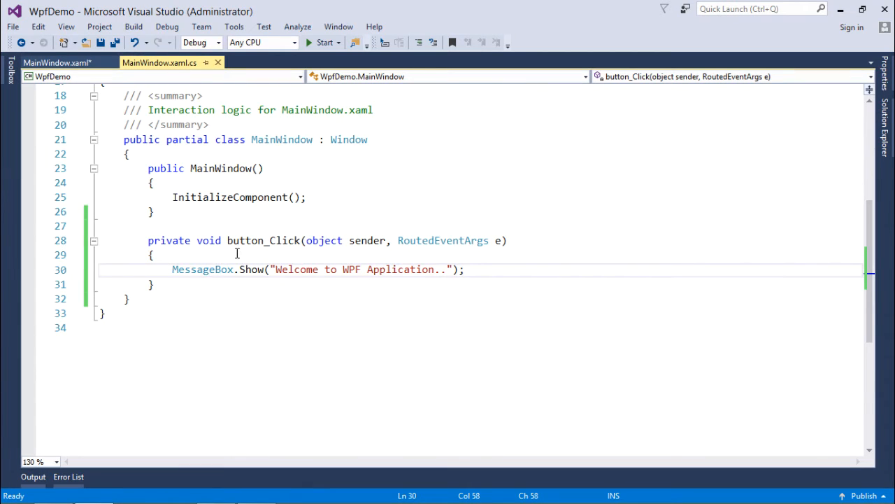
pyautogui.moveTo(264, 240)
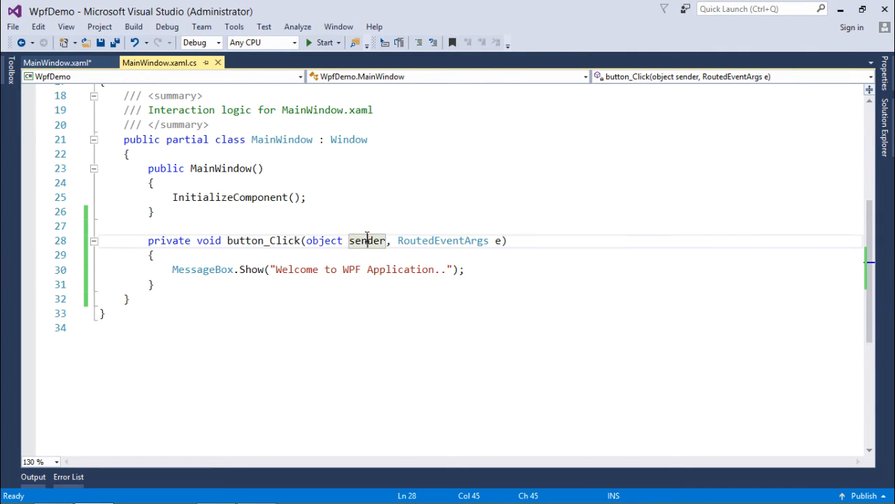
pyautogui.moveTo(443, 240)
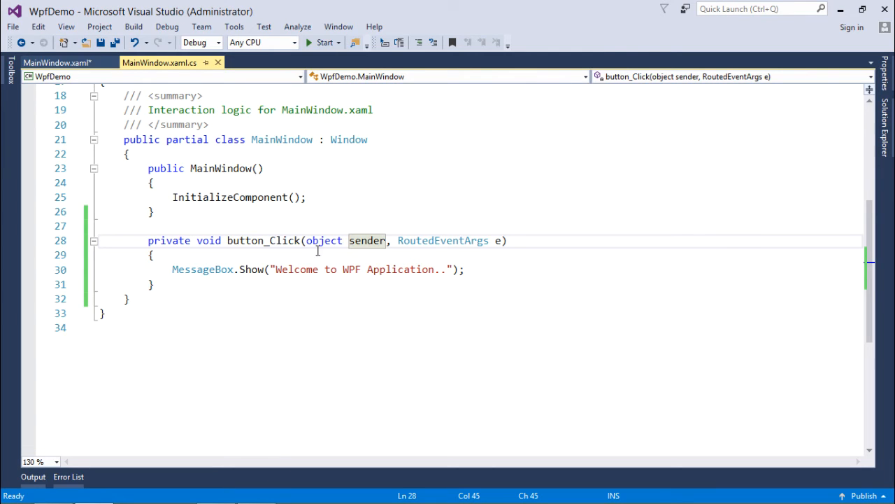
pyautogui.click(272, 270)
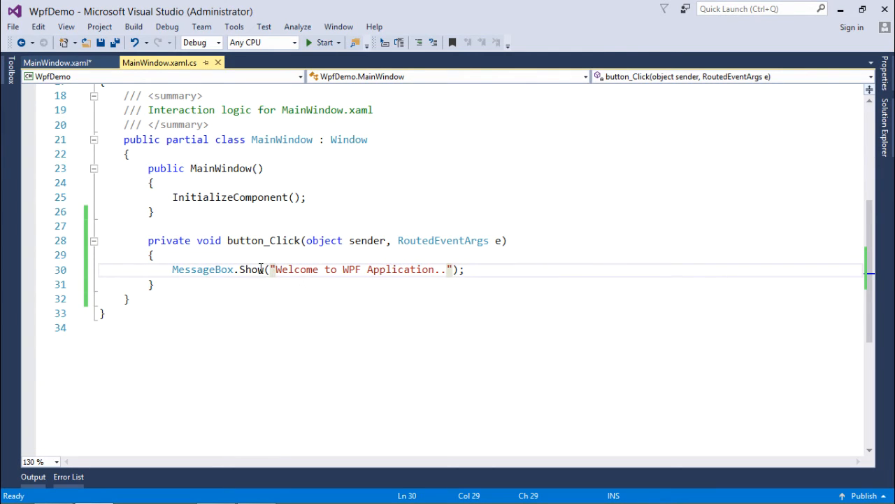
pyautogui.moveTo(283, 105)
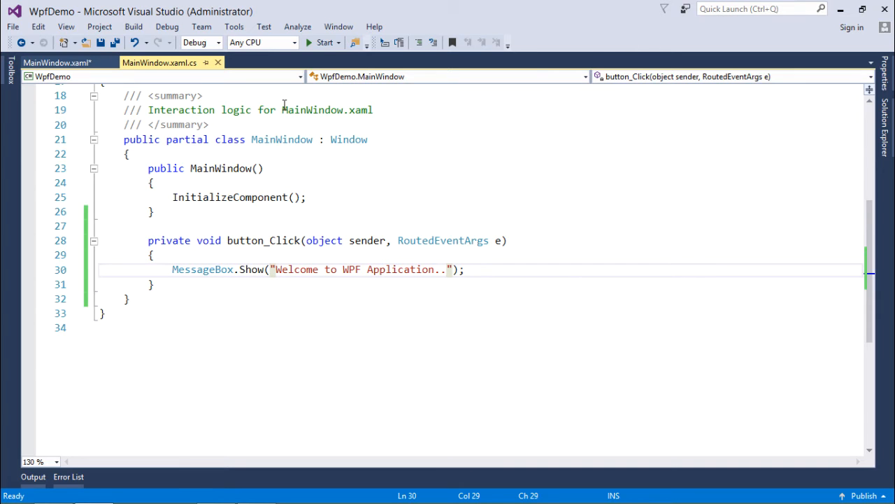
# Run WpfDemo, click Say Hello to see the welcome message, then stop the app
pyautogui.click(324, 43)
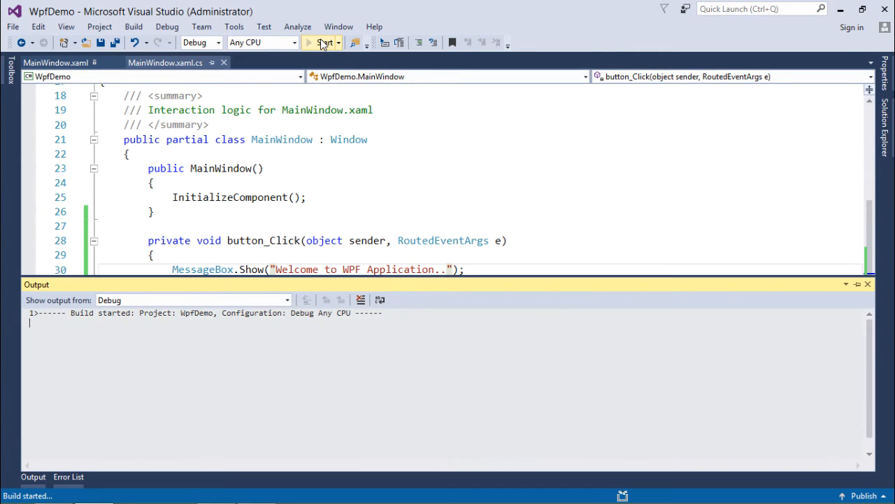
pyautogui.click(322, 43)
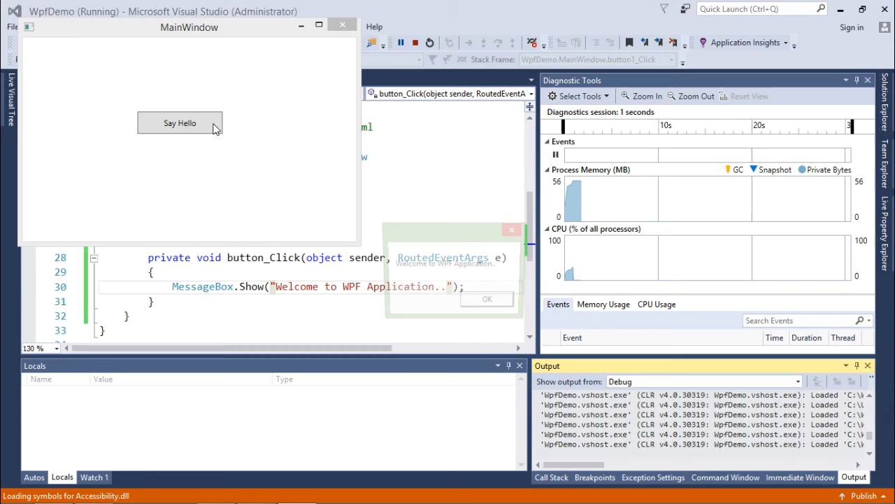
pyautogui.click(180, 122)
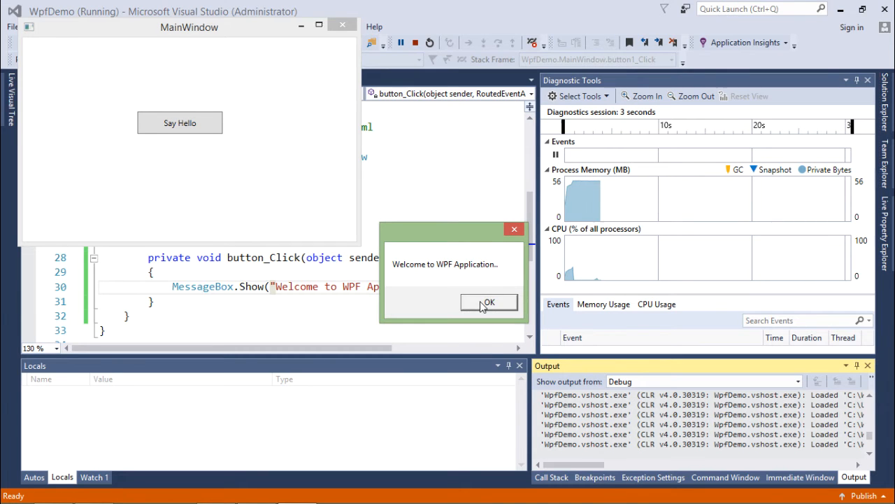
pyautogui.click(489, 303)
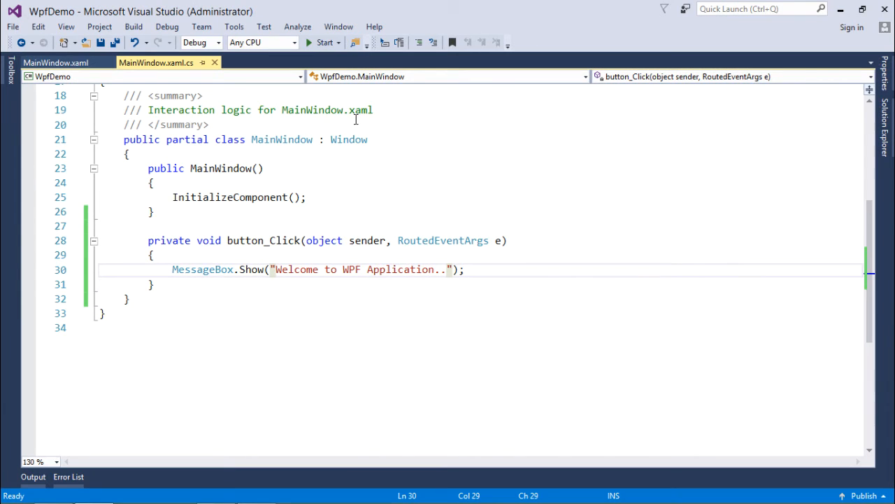
pyautogui.click(56, 63)
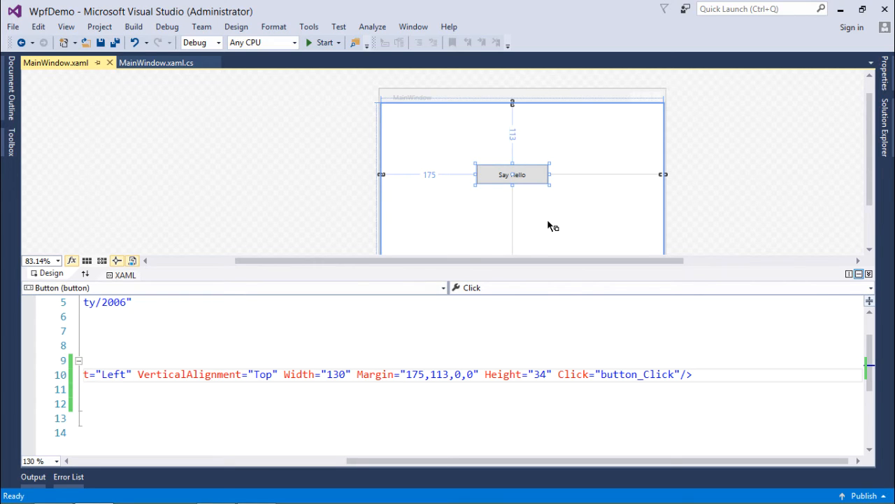
pyautogui.moveTo(549, 183)
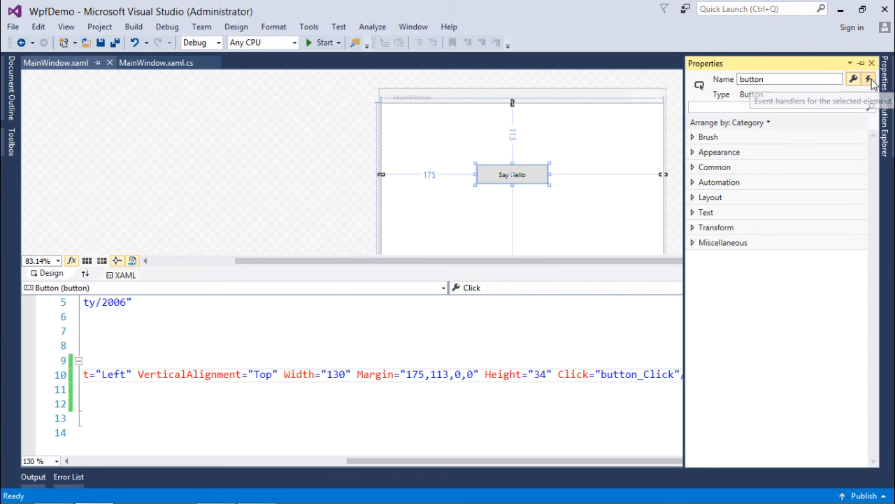
# Scroll the button's event list to MouseEnter and generate an empty button_MouseEnter handler
pyautogui.click(869, 78)
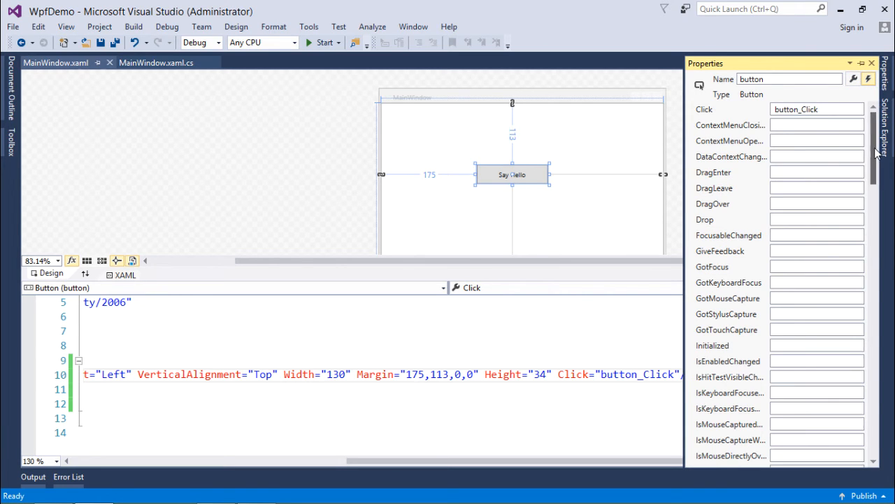
pyautogui.scroll(-3)
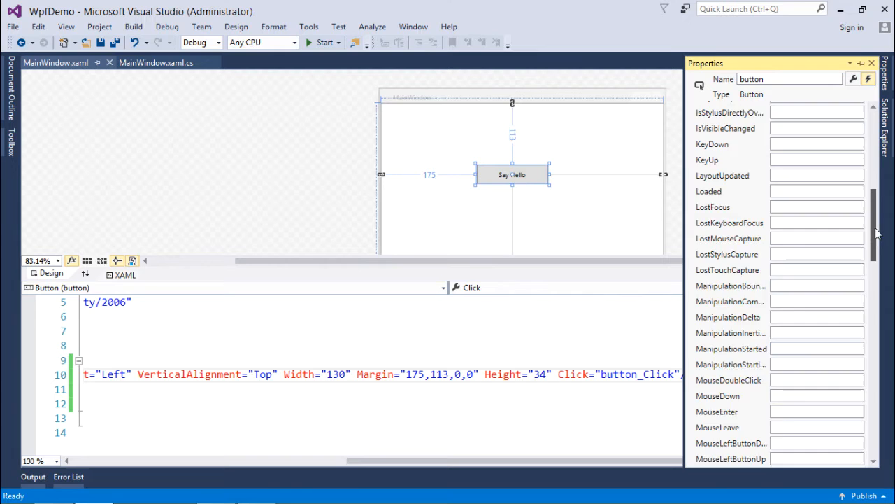
pyautogui.scroll(-3)
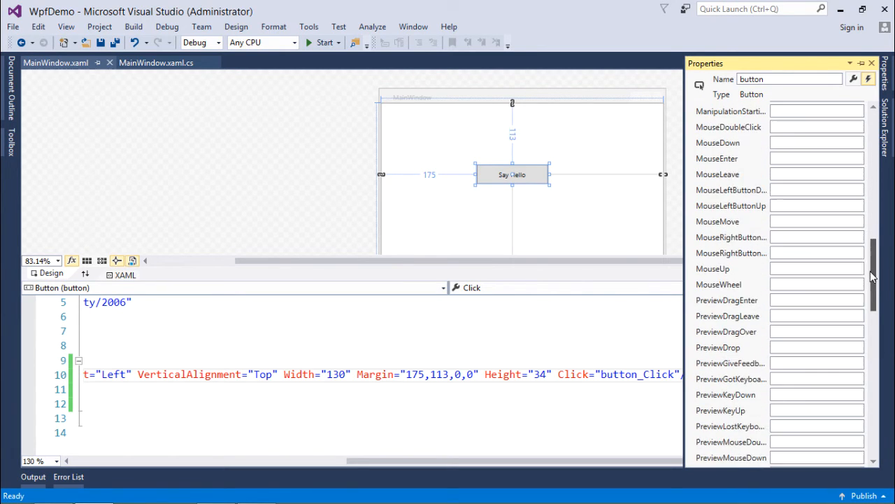
pyautogui.scroll(3)
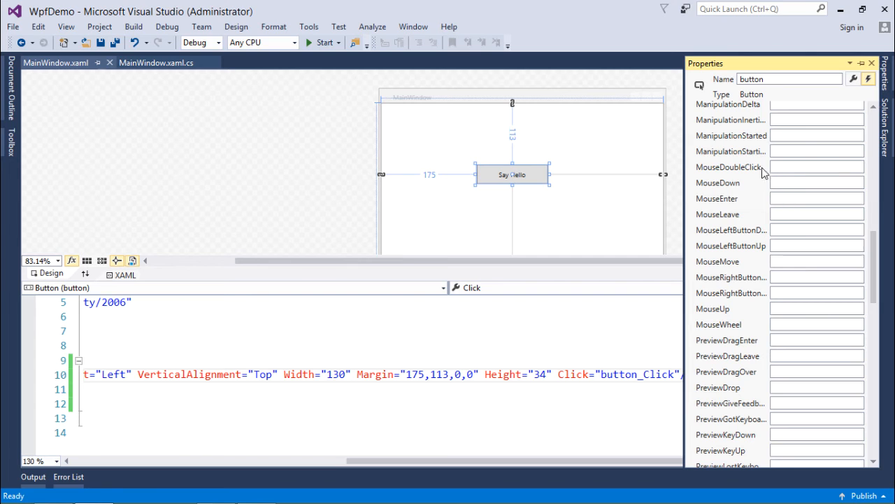
pyautogui.moveTo(873, 264)
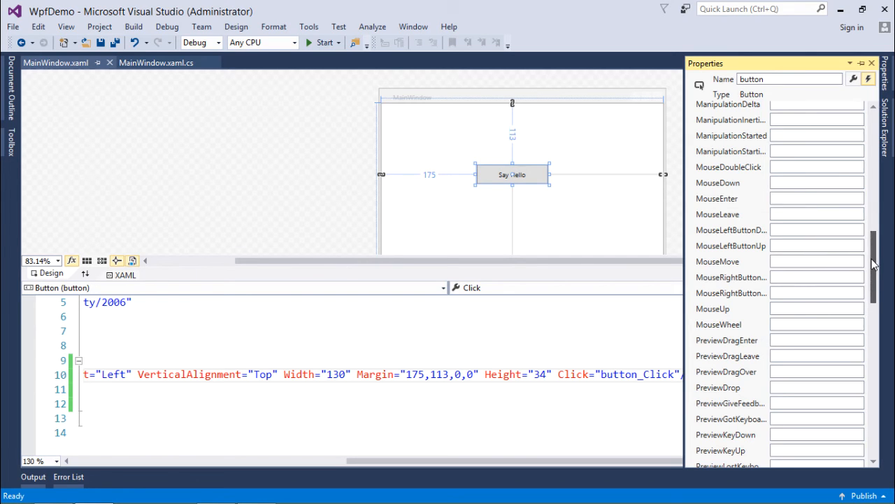
pyautogui.scroll(3)
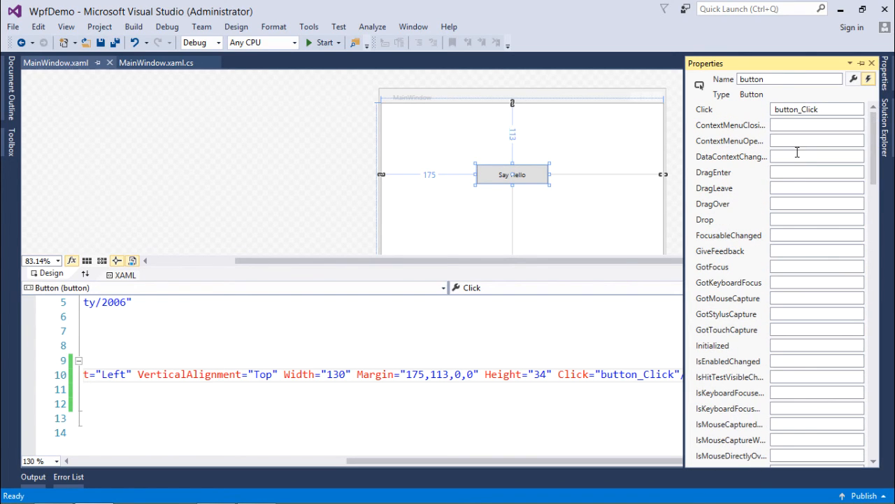
pyautogui.scroll(-3)
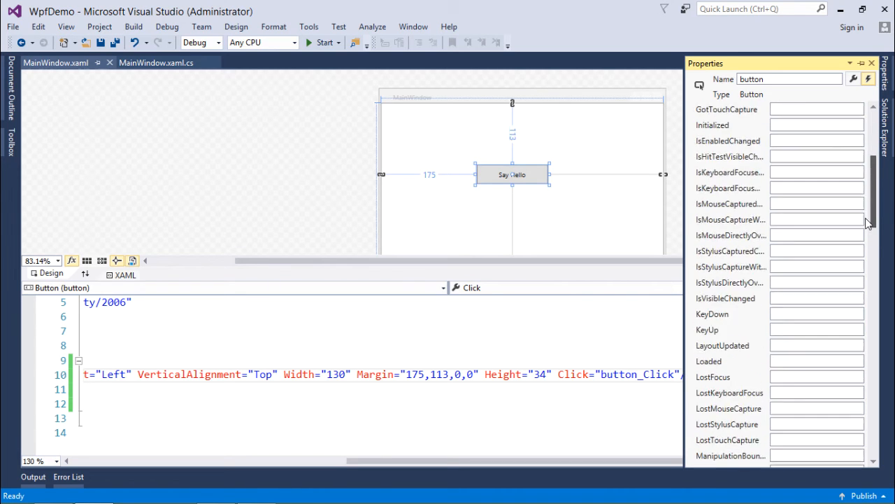
pyautogui.scroll(-3)
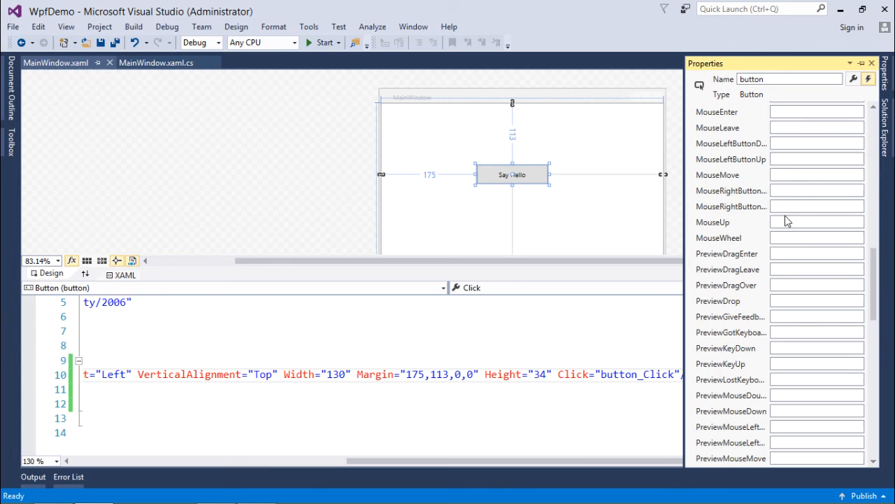
pyautogui.moveTo(838, 251)
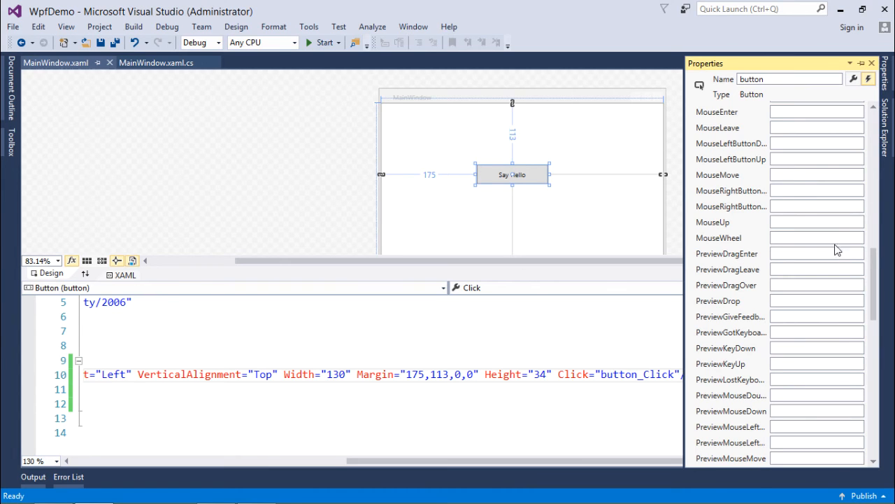
pyautogui.scroll(3)
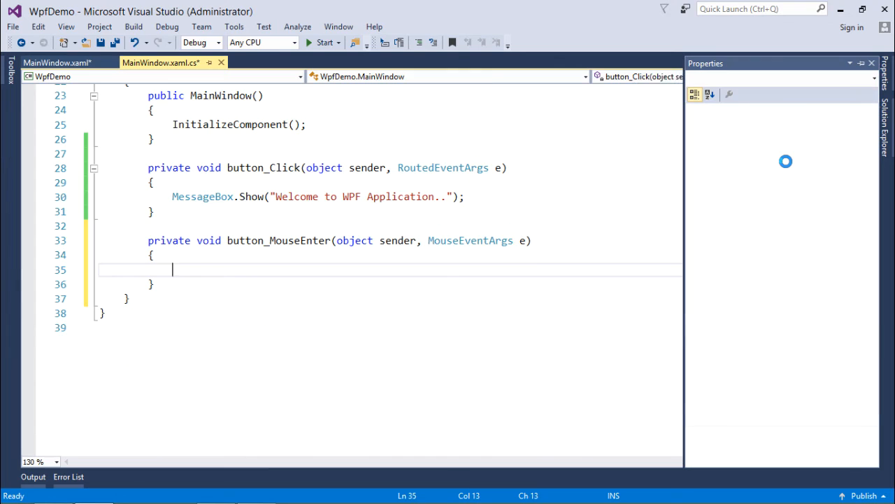
# Write button.Content = "Mouse Entered"; in button_MouseEnter and save the file
pyautogui.press('ctrl+s')
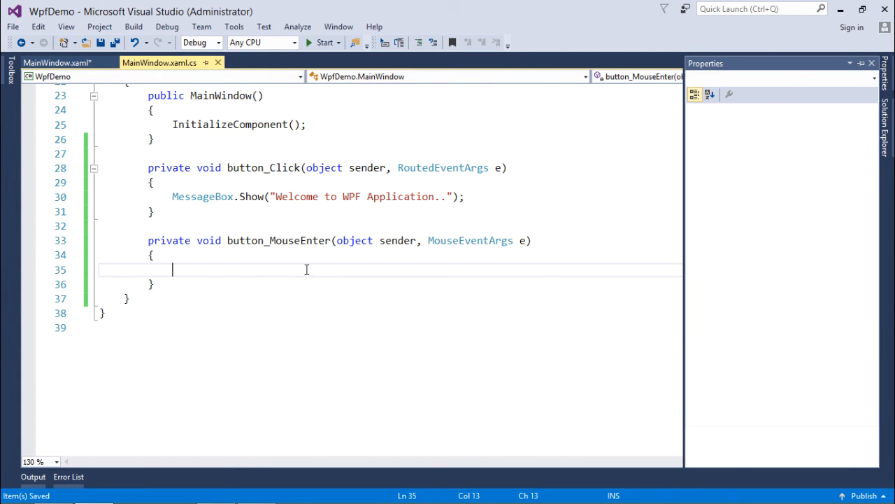
pyautogui.write('me')
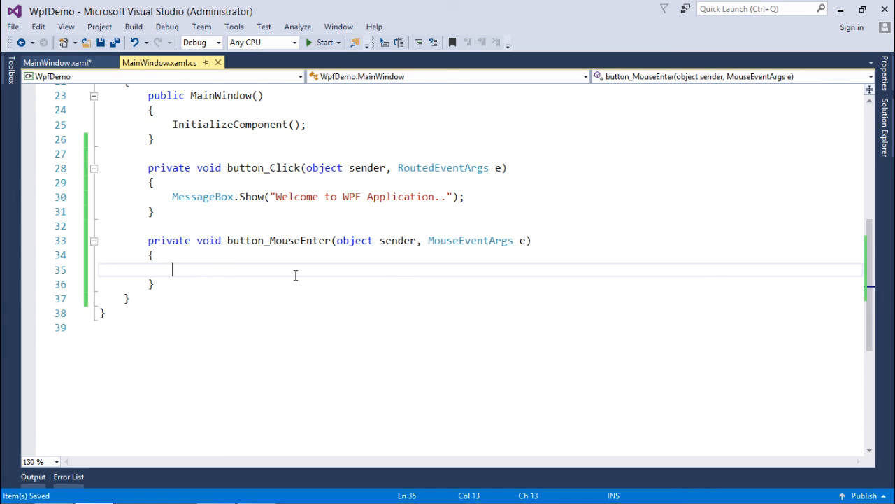
pyautogui.write('Butt')
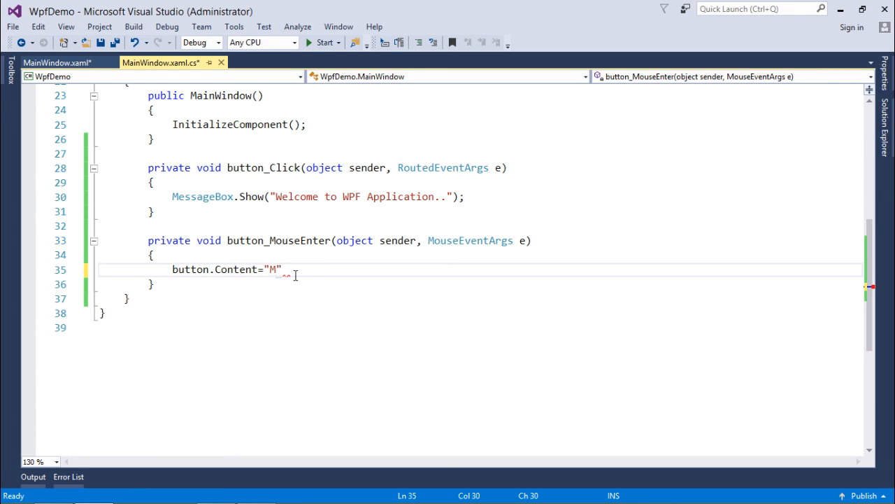
pyautogui.write('ouse Enter')
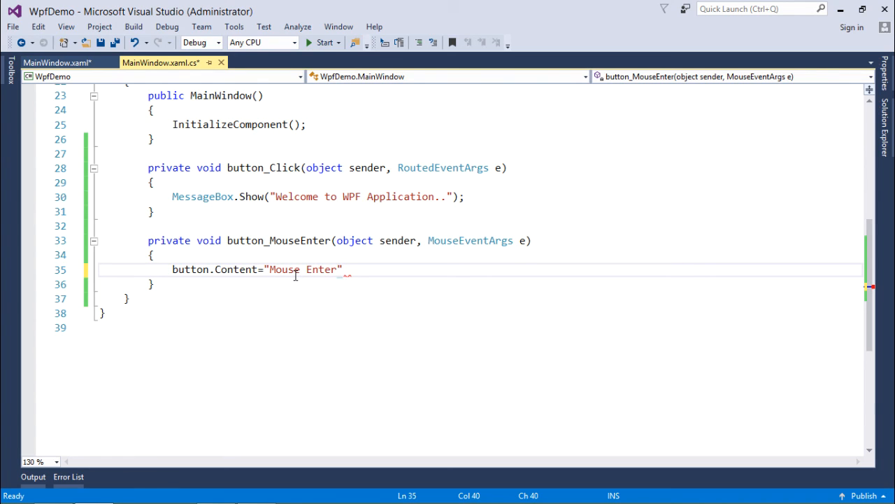
pyautogui.write('ed')
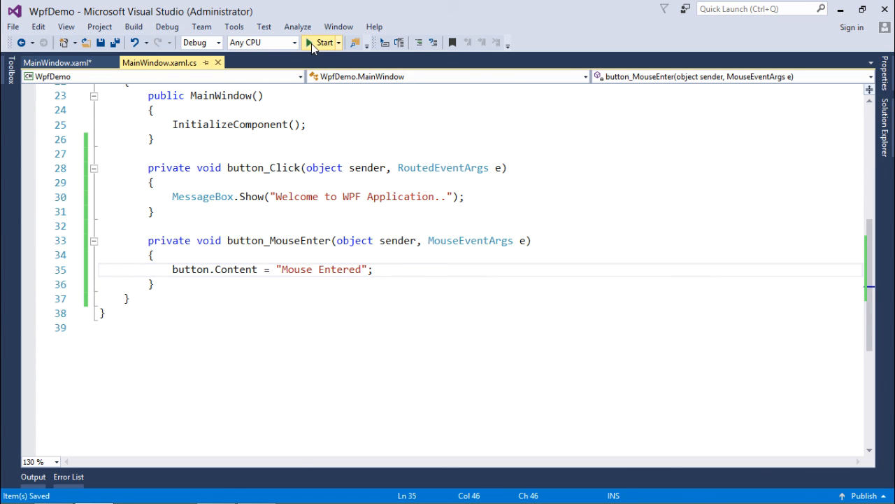
# Run WpfDemo, hover so the button reads 'Mouse Entered', and click it for the welcome box
pyautogui.click(322, 42)
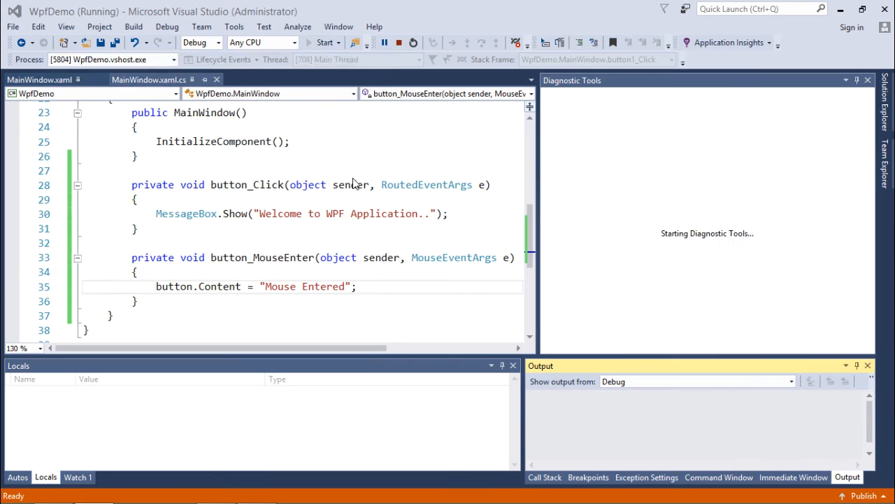
pyautogui.click(323, 42)
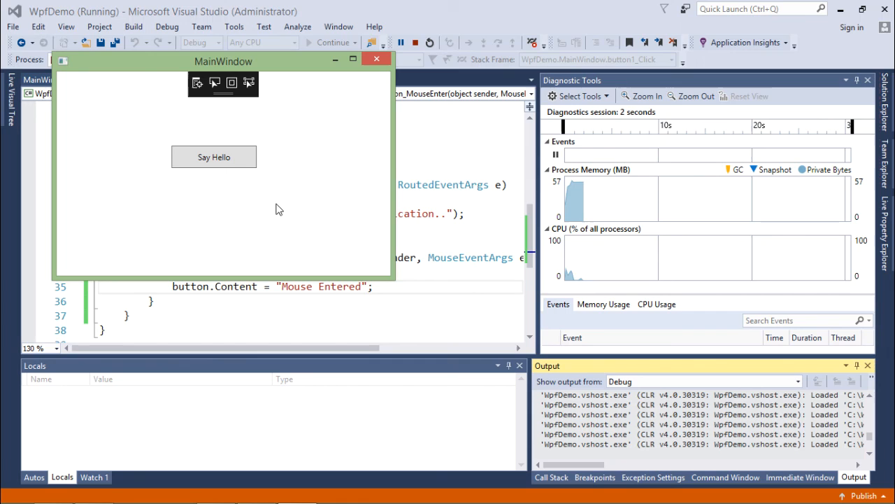
pyautogui.moveTo(245, 168)
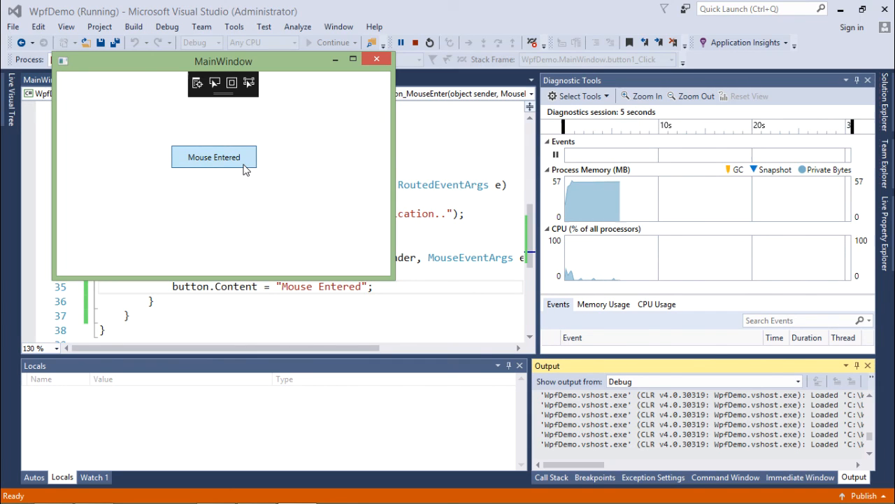
pyautogui.click(214, 157)
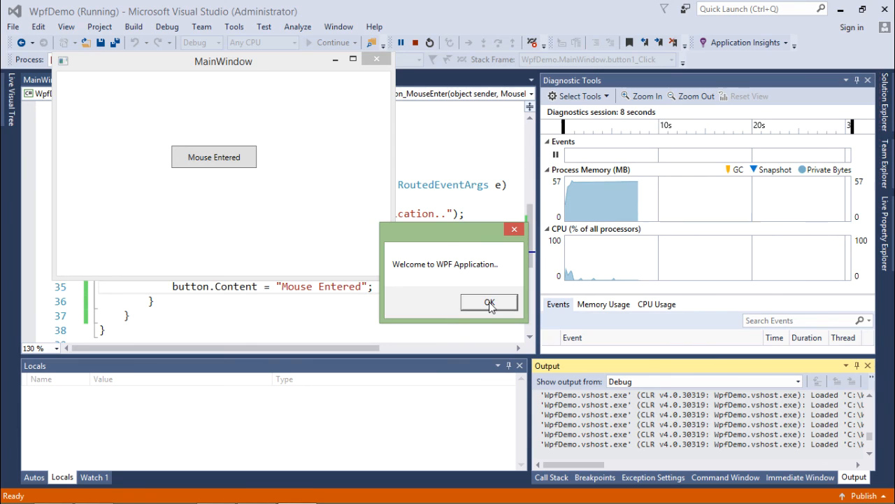